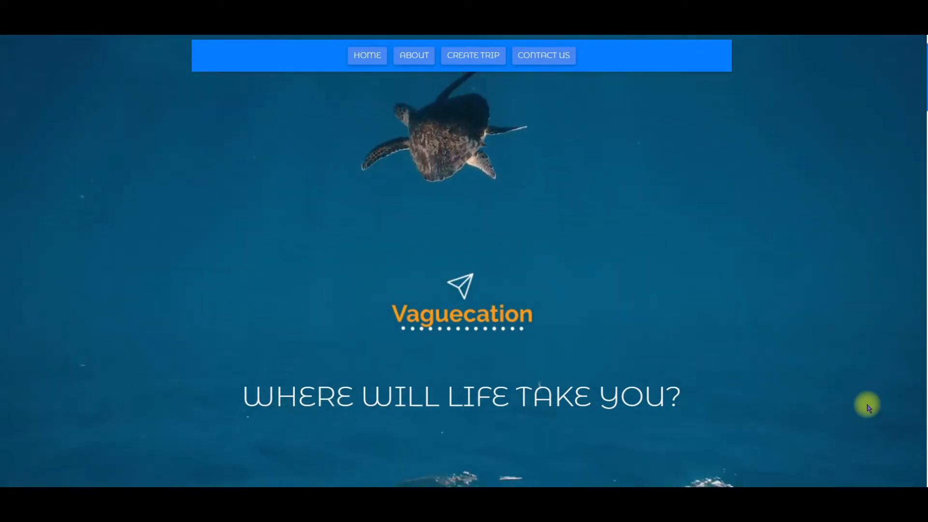
mouse_move(340, 349)
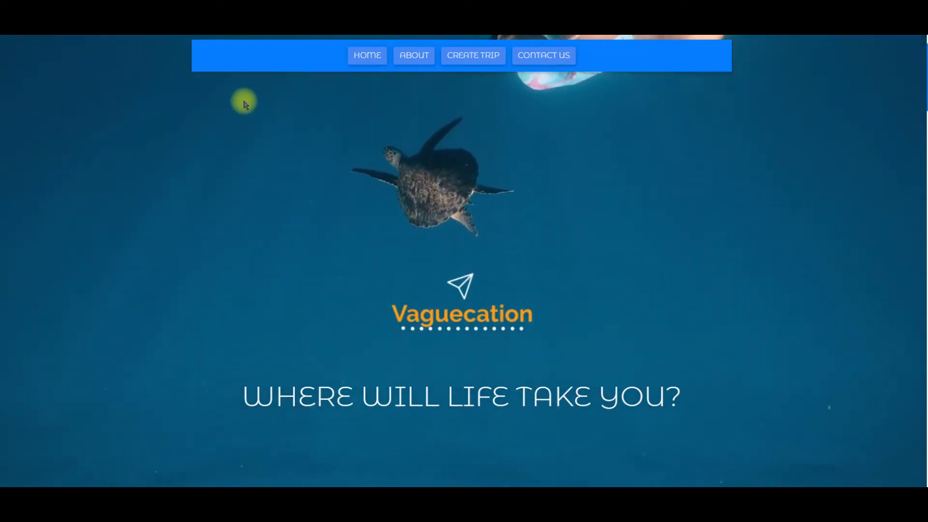
mouse_move(767, 234)
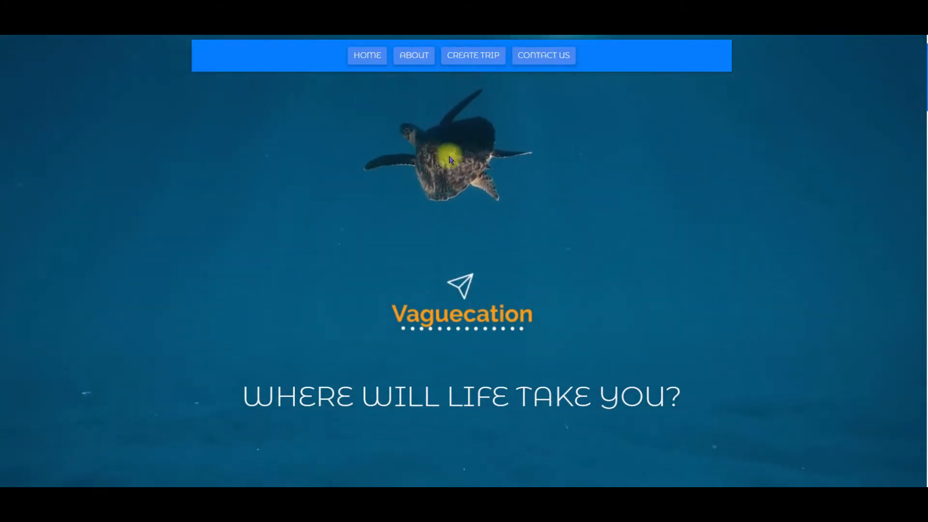
Read the About section down to the "OK, what's the catch?" part and back to its top.
left_click(412, 55)
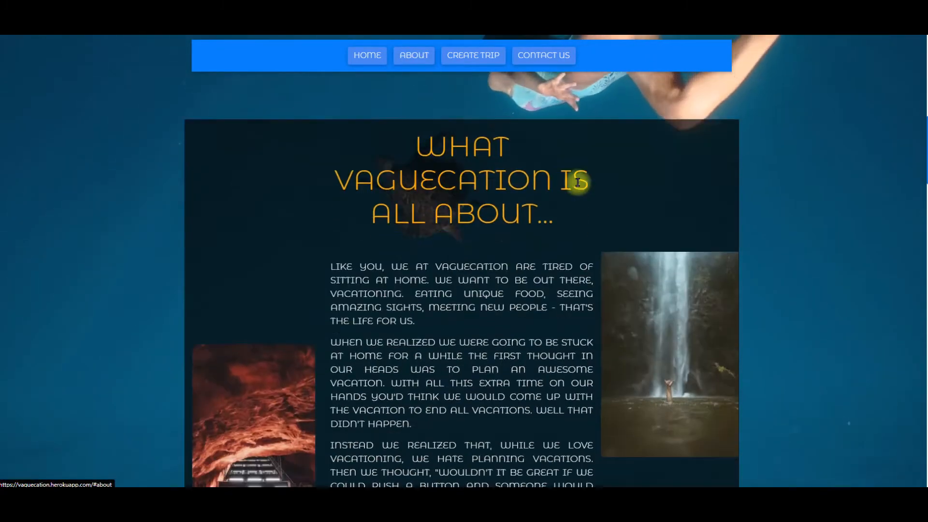
scroll("down", 3)
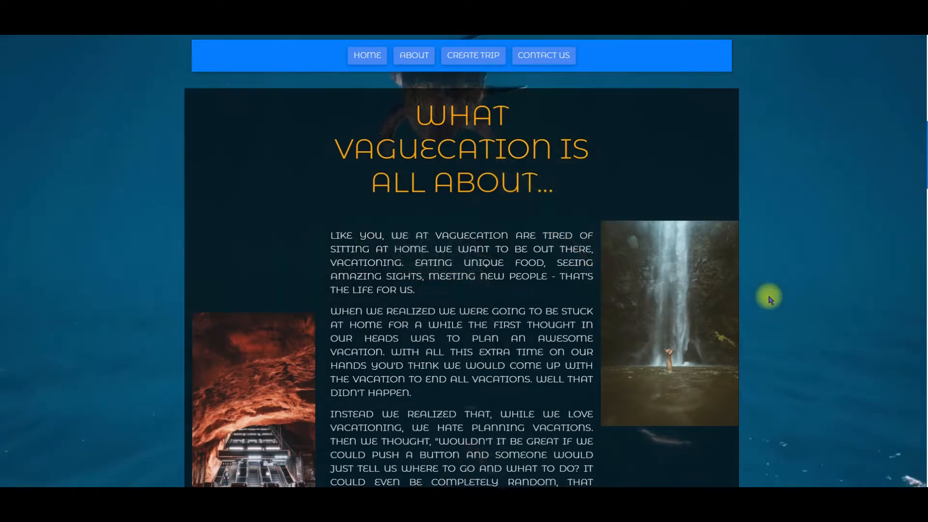
scroll("down", 3)
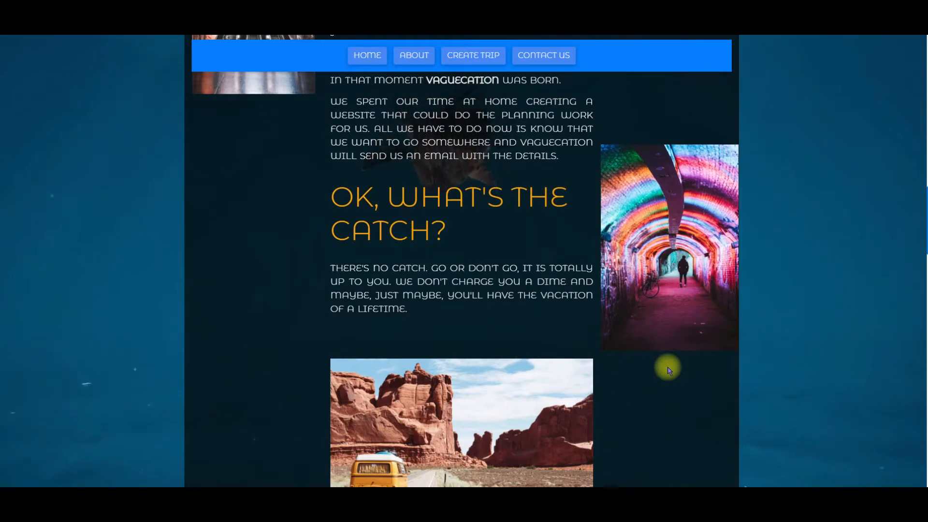
scroll("up", 3)
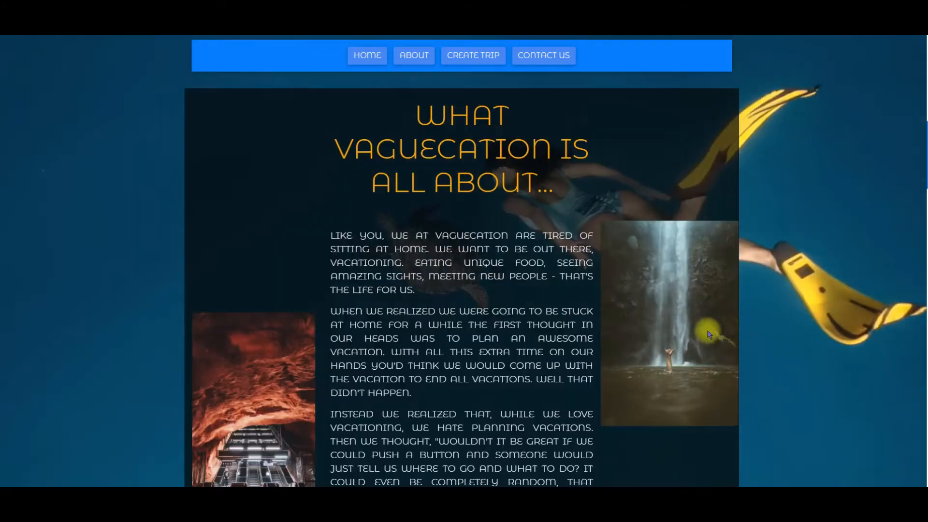
scroll("down", 3)
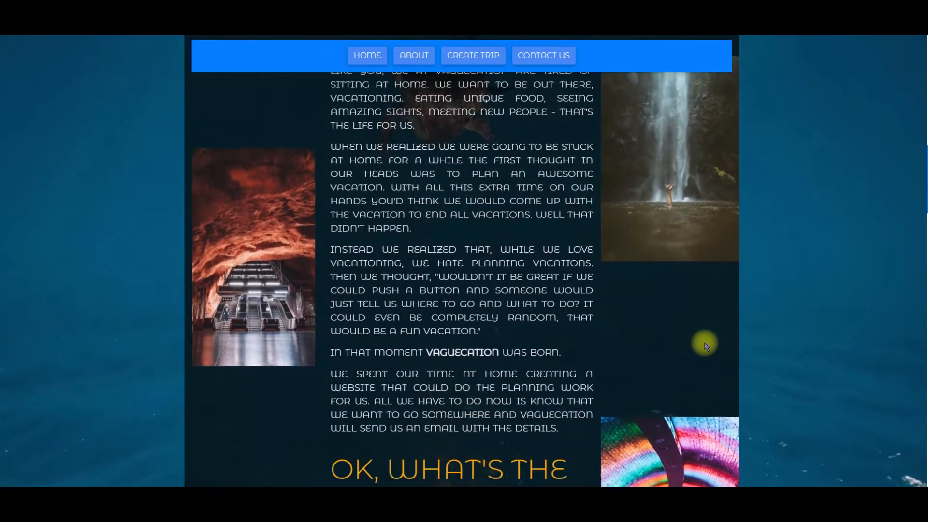
scroll("down", 3)
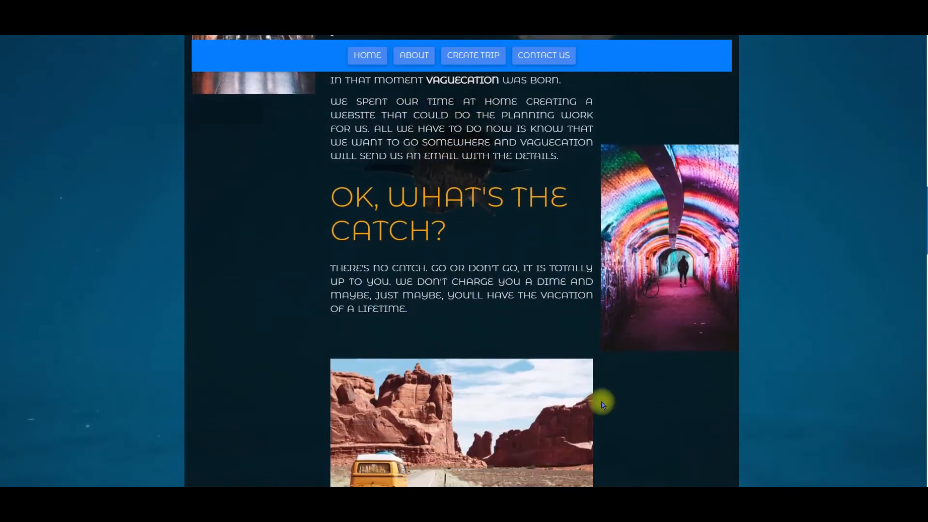
scroll("up", 3)
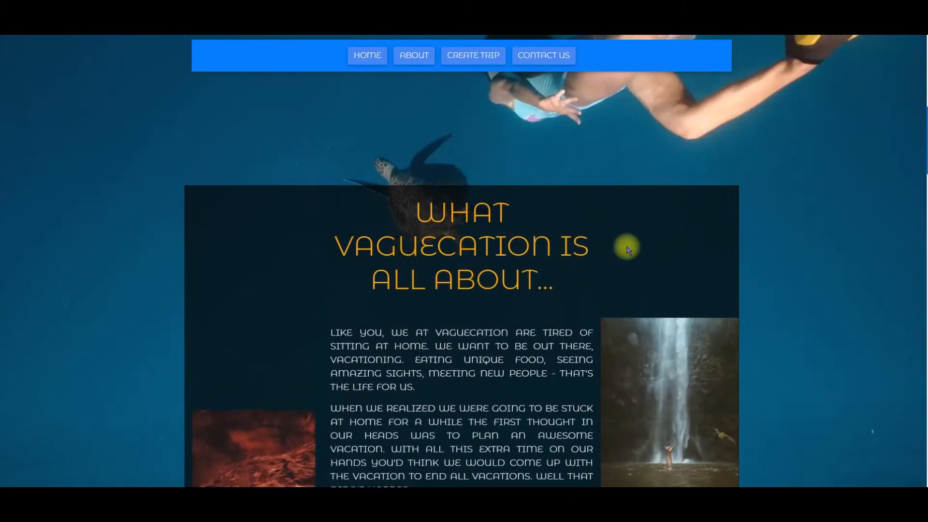
Go to Create Trip, which shows an "Email required" notice above the destination photos.
left_click(473, 55)
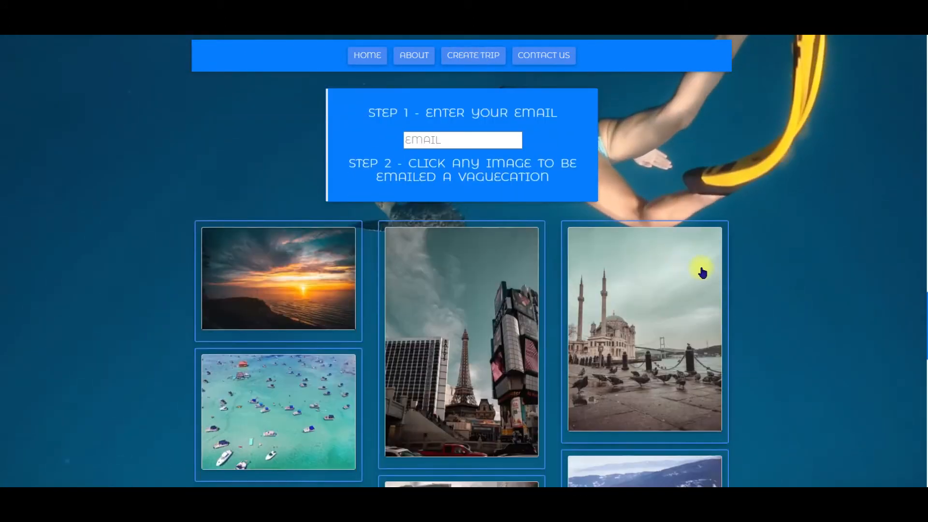
scroll("down", 3)
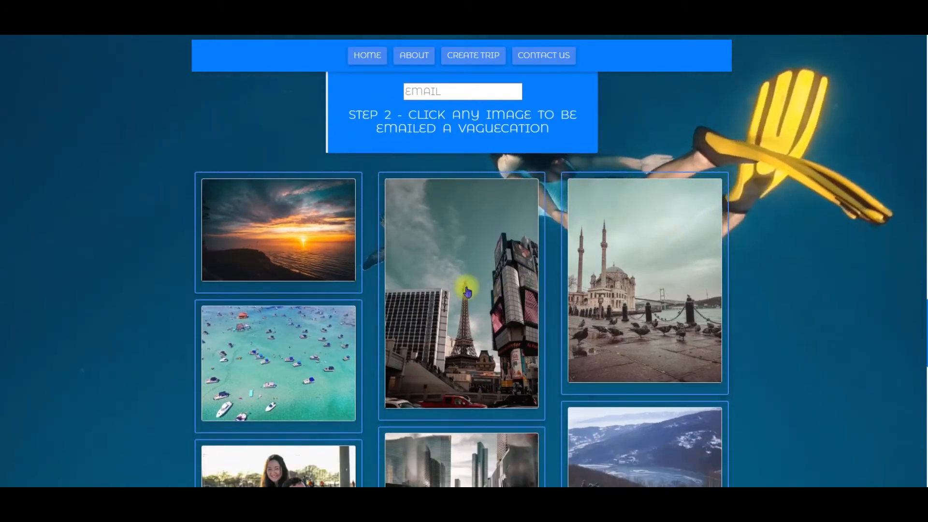
scroll("down", 3)
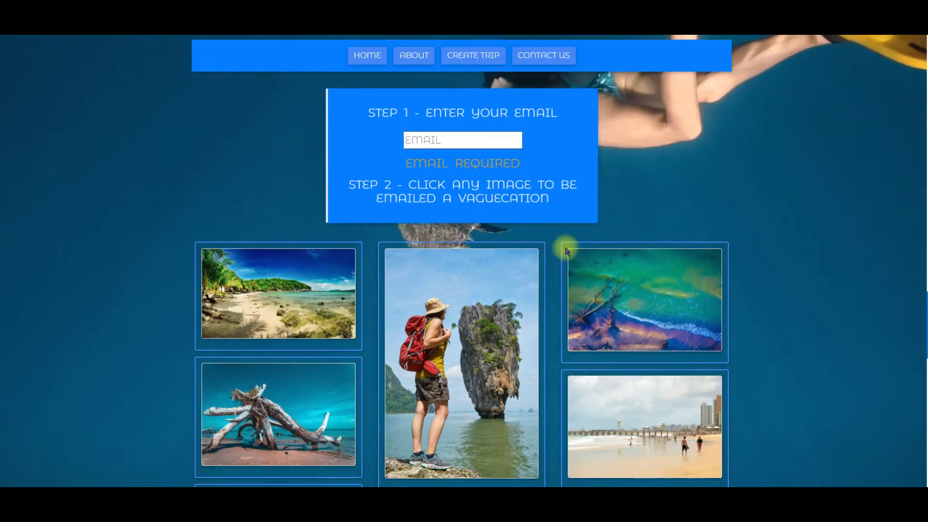
mouse_move(764, 240)
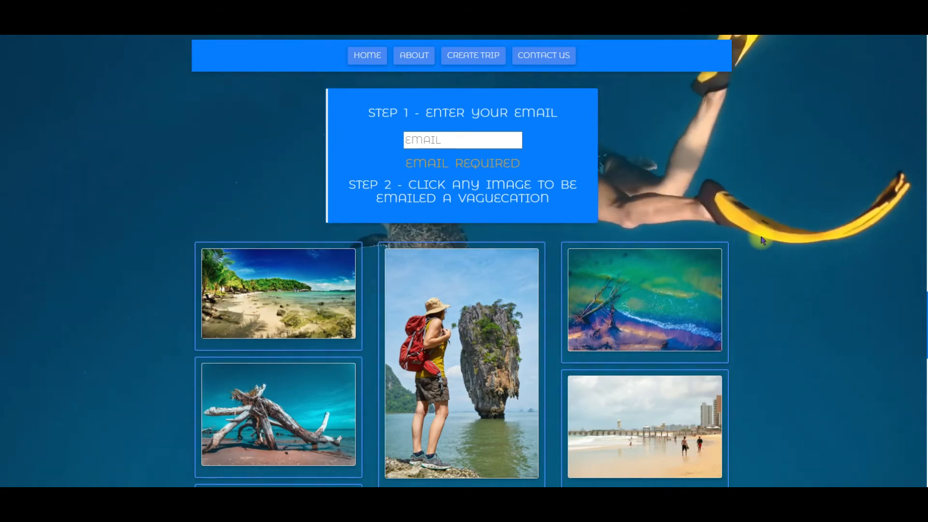
Pick a destination photo and get the "Email sent successfully! Have fun!" confirmation.
left_click(599, 416)
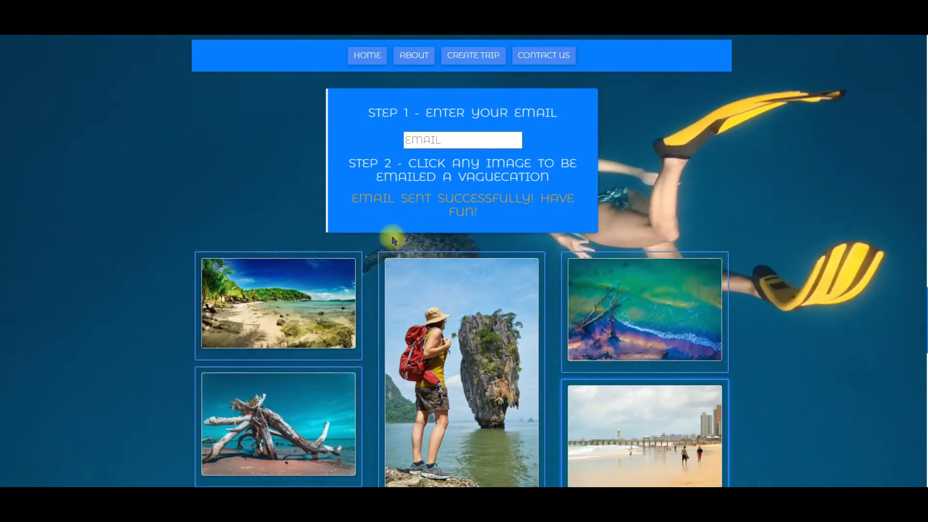
scroll("down", 3)
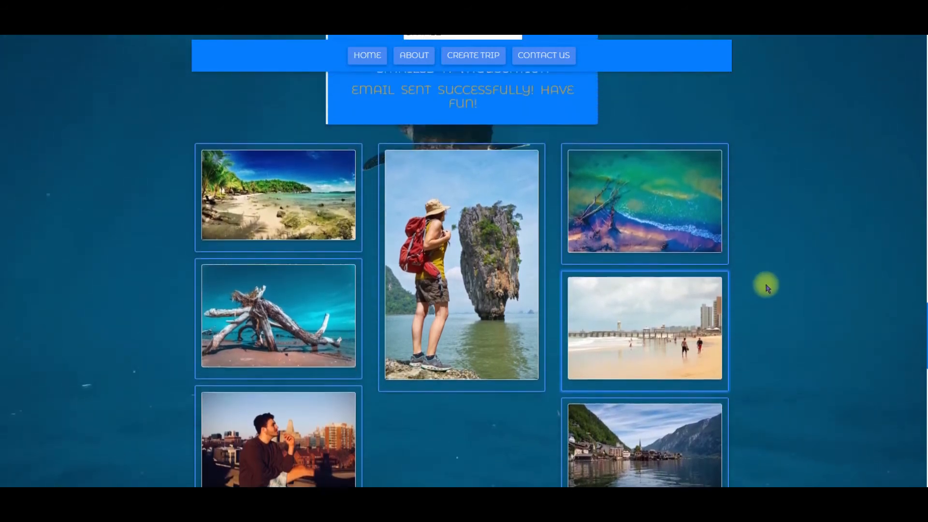
scroll("up", 3)
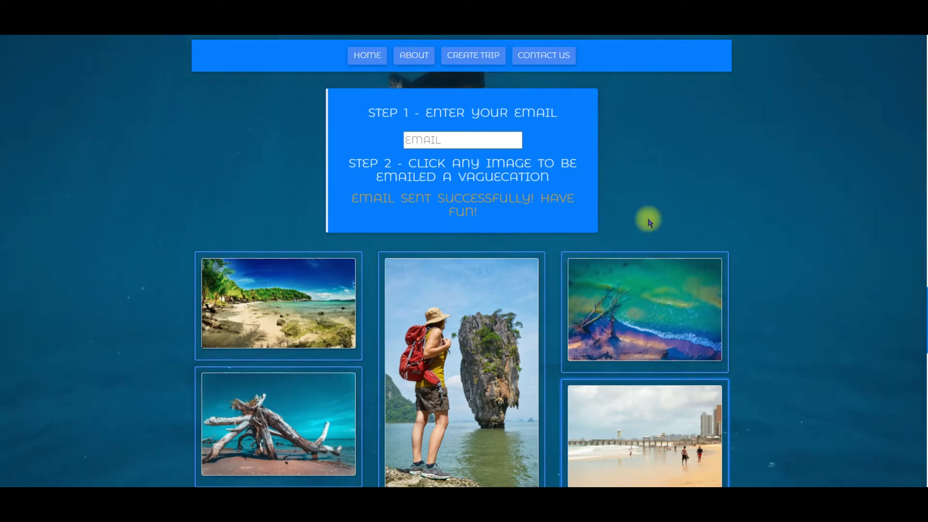
View the Contact Us form, then return to the home landing page.
left_click(542, 55)
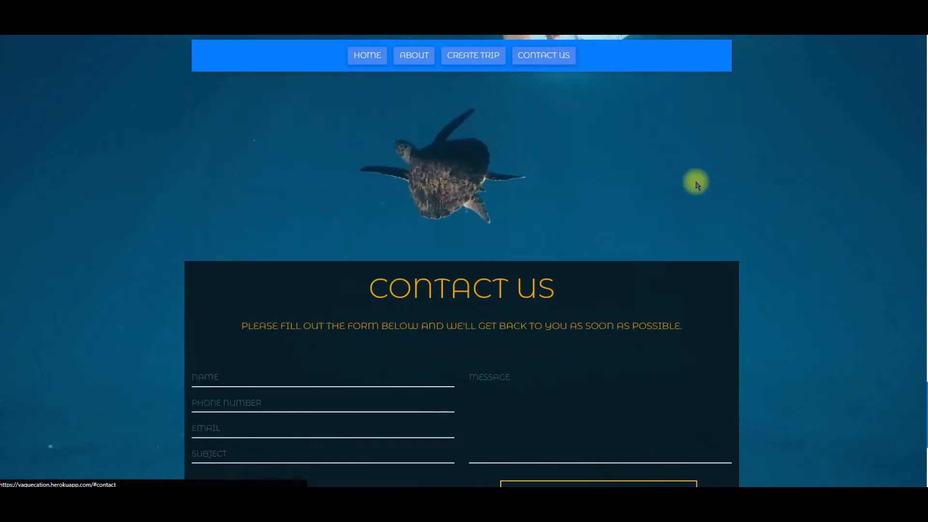
scroll("down", 3)
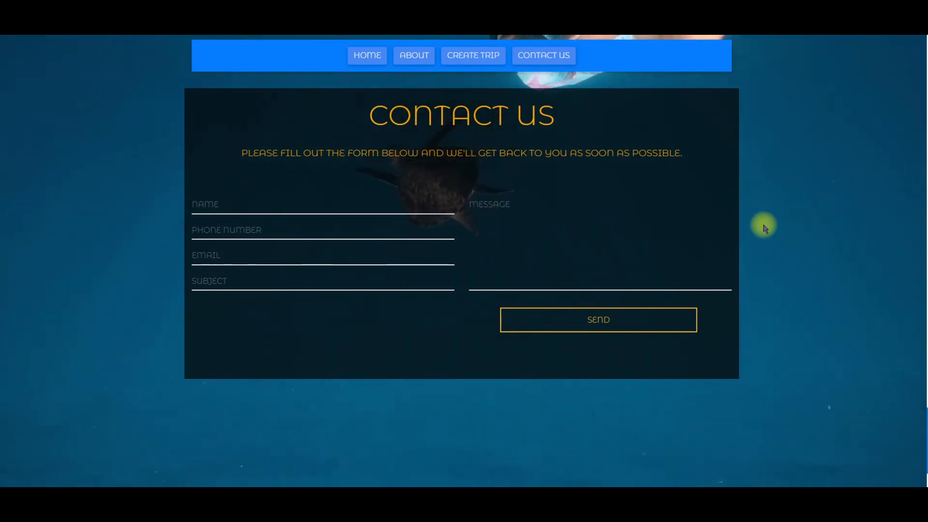
left_click(367, 55)
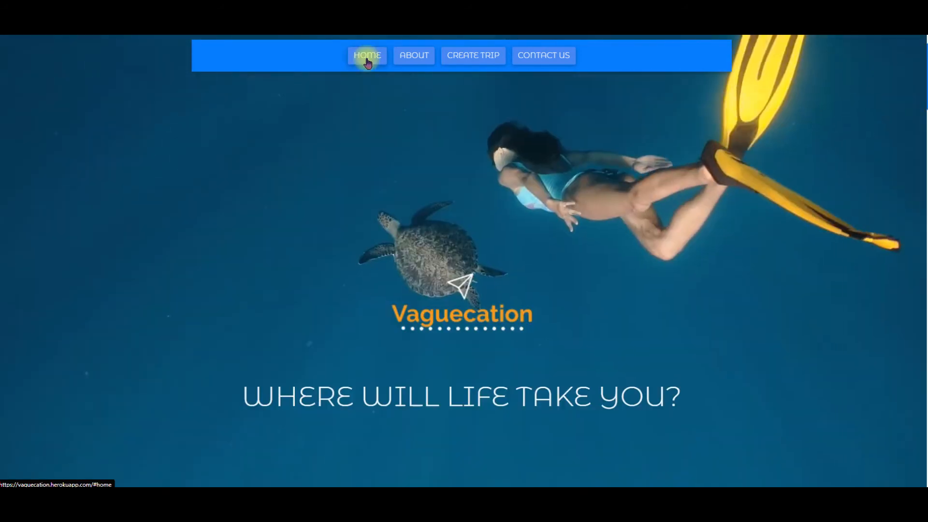